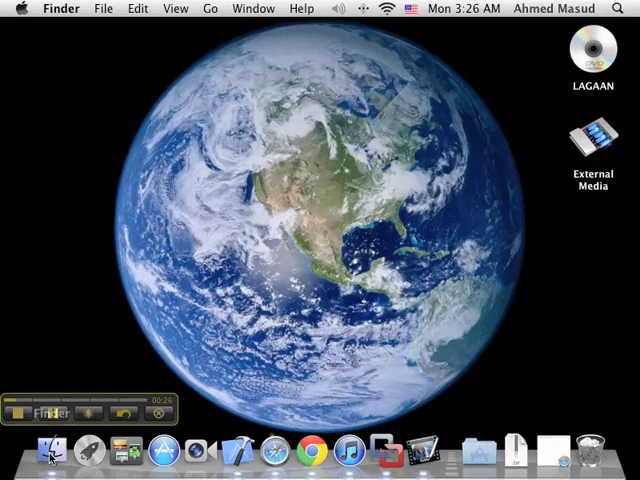
Open the Applications folder in Finder and scroll down to Utilities.
click(210, 8)
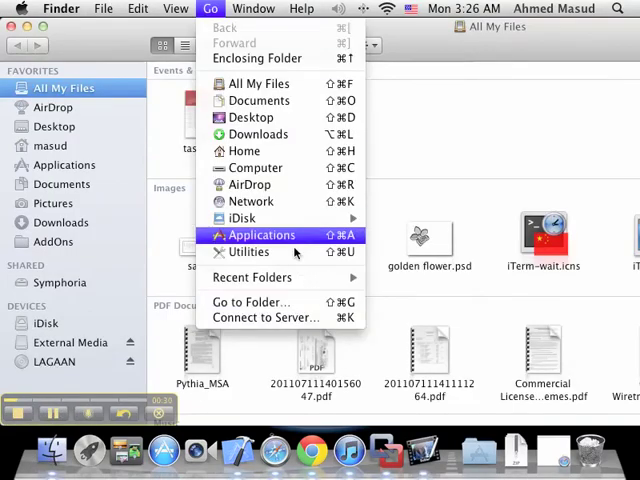
click(263, 234)
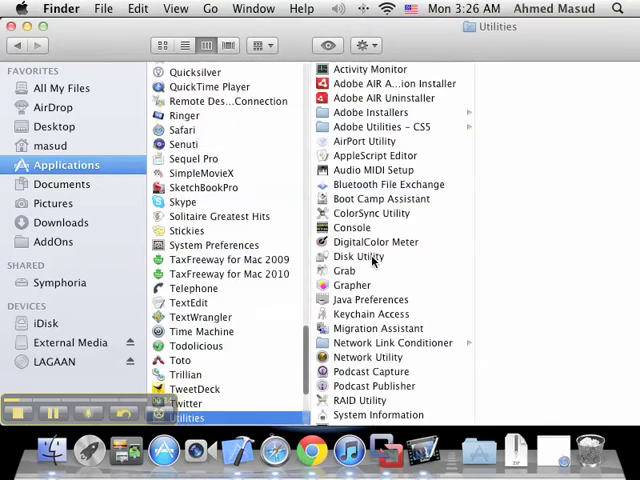
scroll(down, 3)
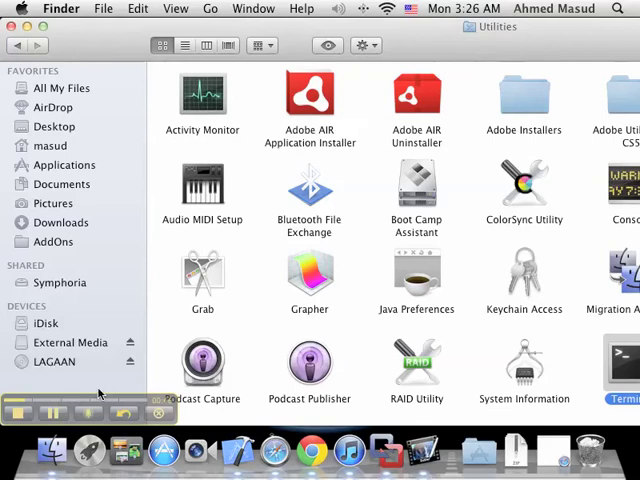
mouse_move(201, 17)
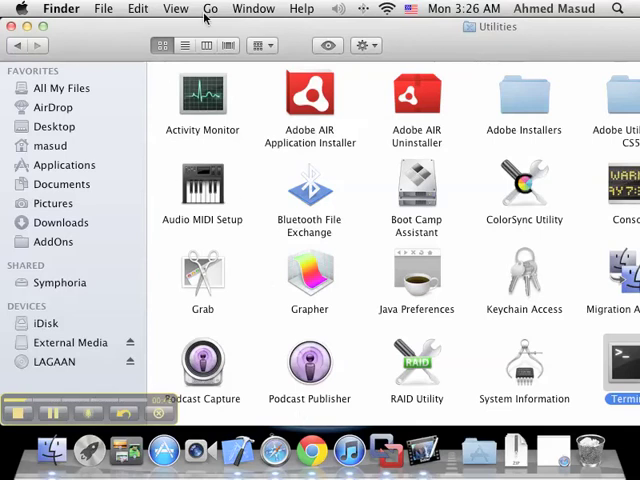
Launch Terminal from Finder's Utilities folder to get a bash prompt.
click(175, 8)
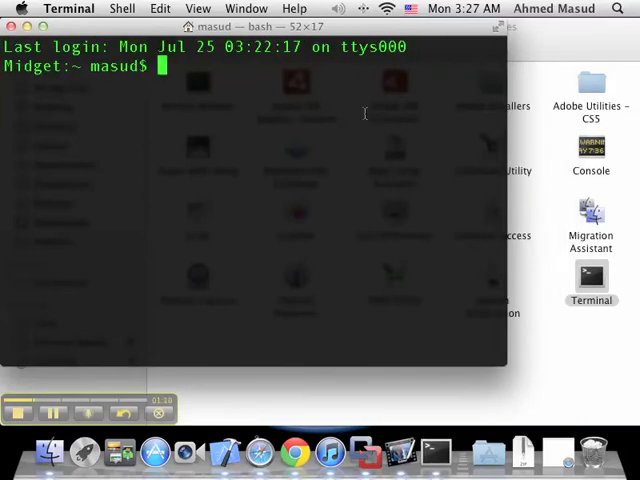
Start Python, run print (3+7) to show 10, then exit() to bash.
text(py)
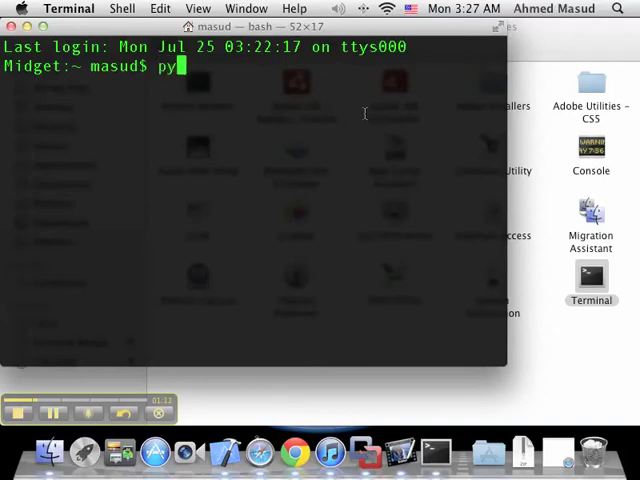
text(thon)
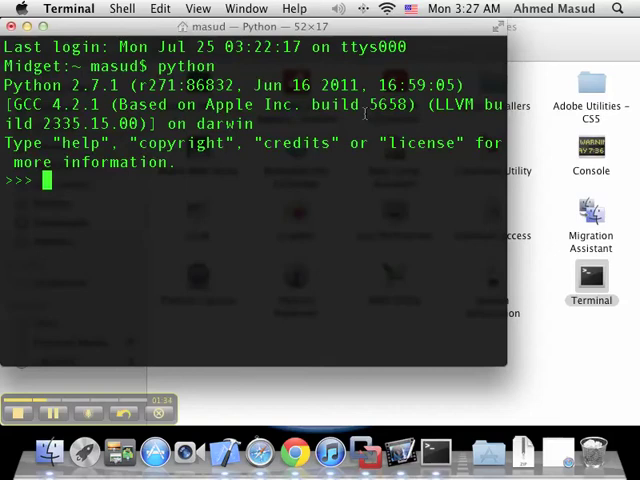
text(print ()
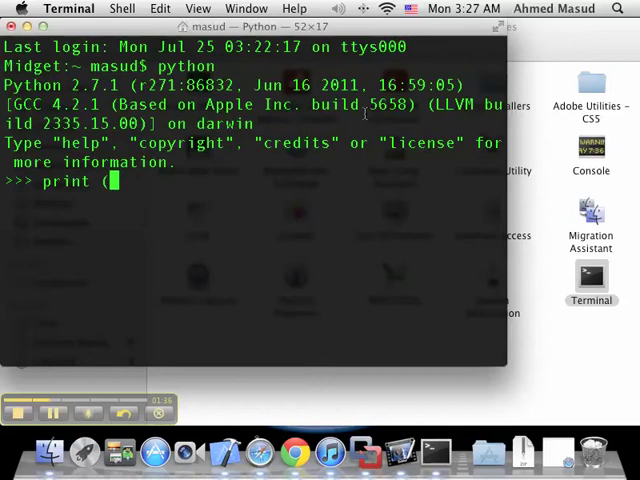
text(3+7))
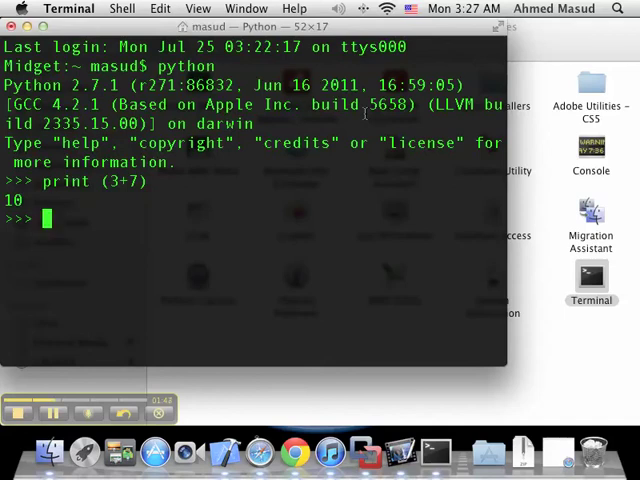
text(exit())
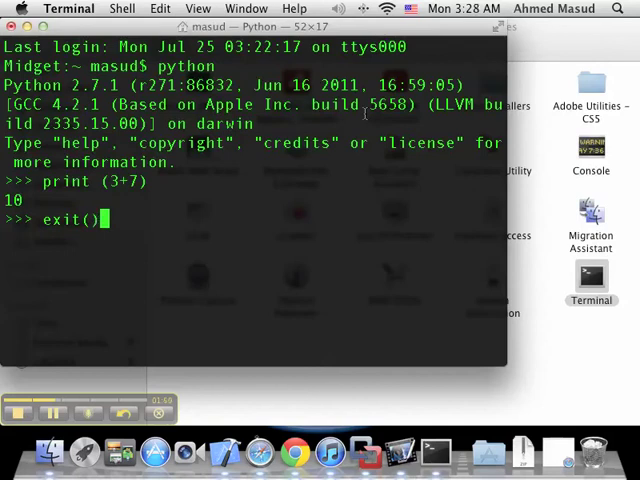
key(Return)
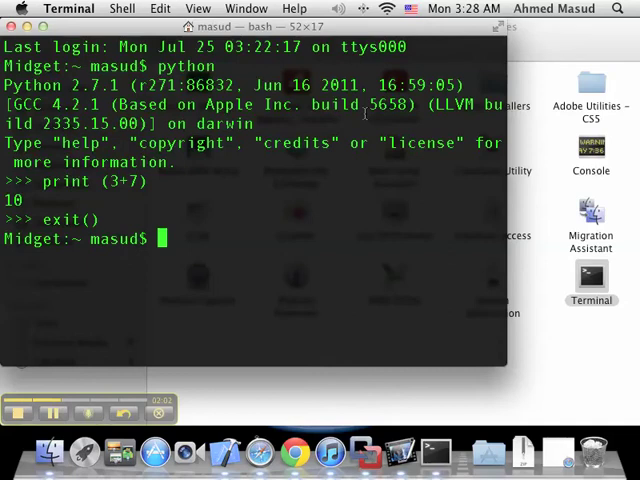
mouse_move(503, 383)
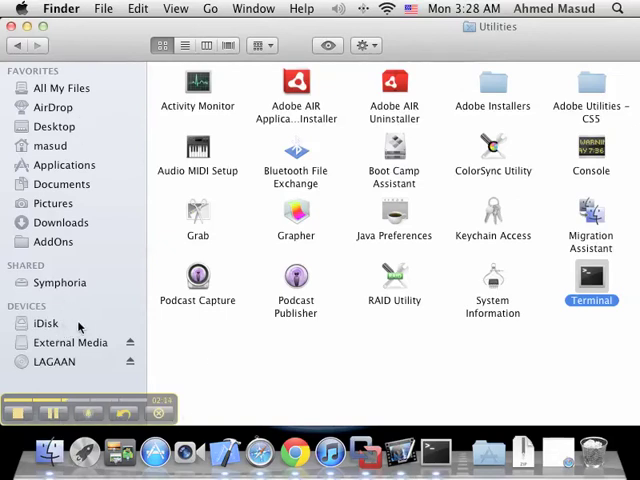
mouse_move(68, 224)
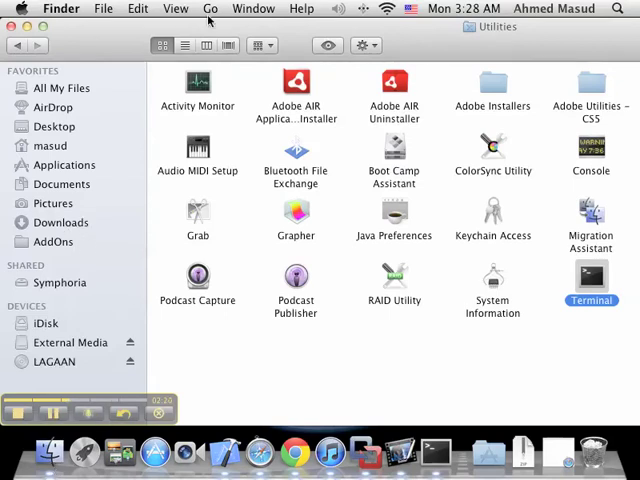
Launch TextEdit from the Applications folder, opening a blank Untitled document.
click(65, 164)
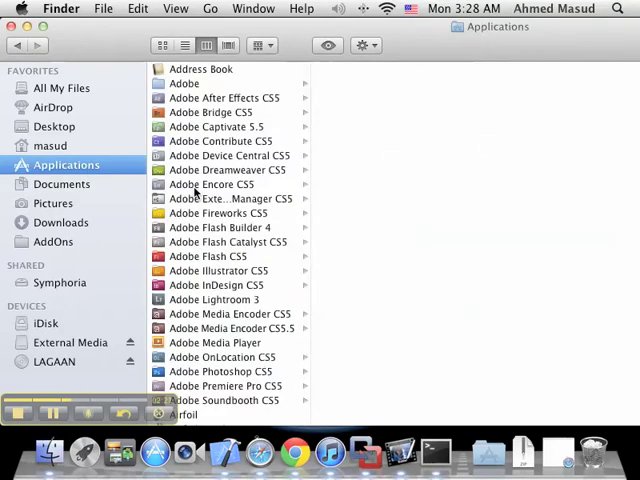
scroll(down, 3)
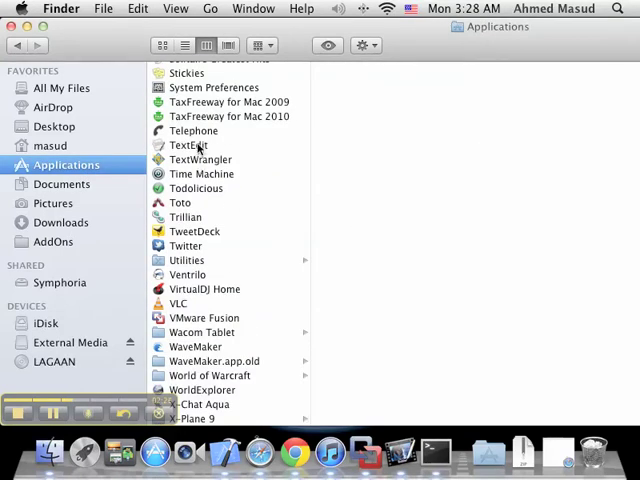
click(189, 145)
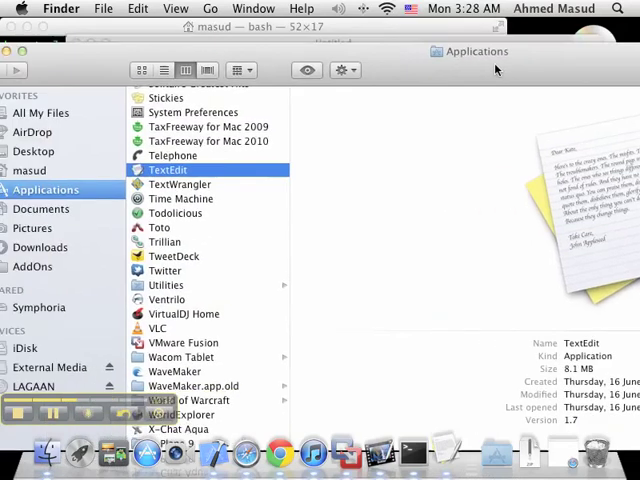
double_click(168, 169)
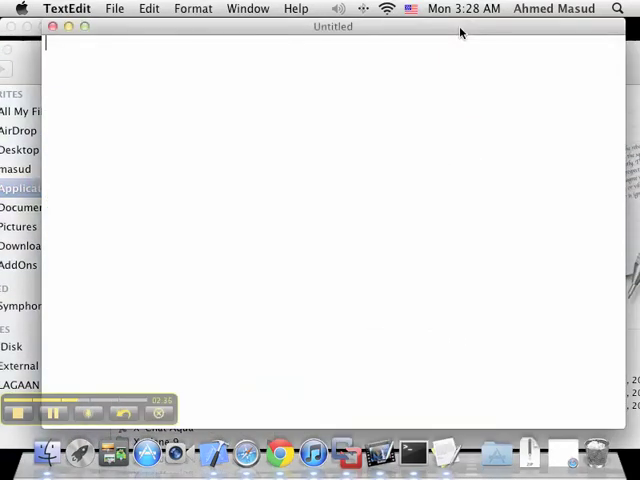
mouse_move(437, 212)
text(pr)
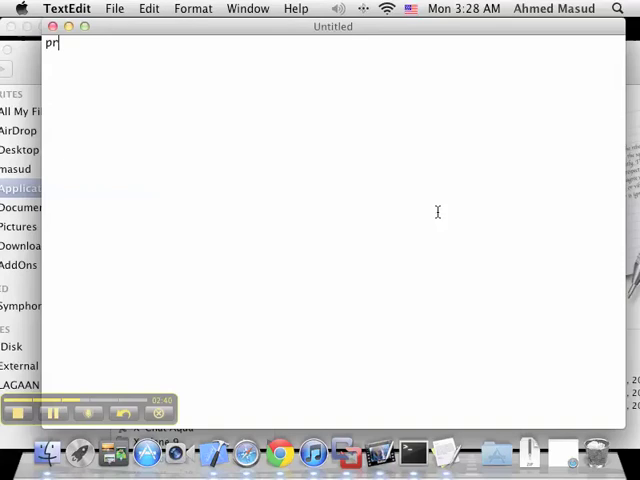
Enter the script lines print (3+7) and exit() in the Untitled document.
text(int ()
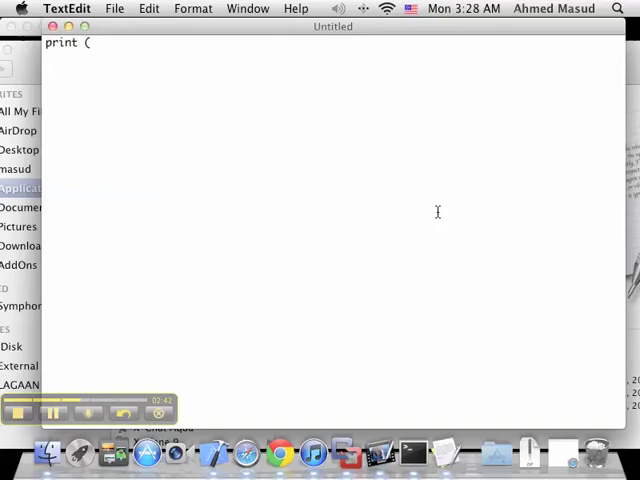
text(3+1)
text(E)
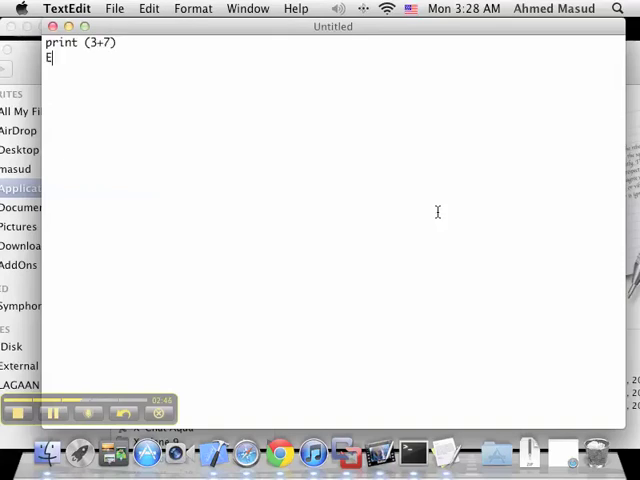
text(xit())
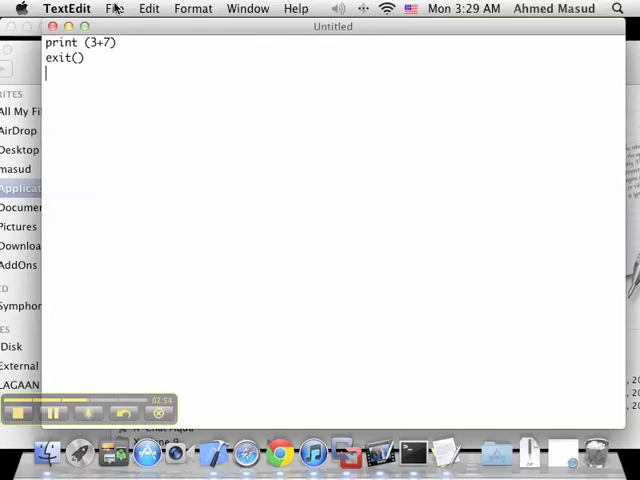
click(114, 8)
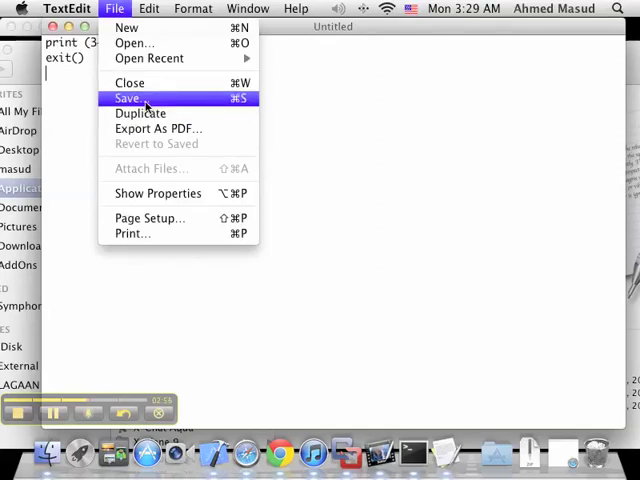
Open the Save dialog with UTF-8 encoding, no automatic .txt extension, expanded browser.
click(127, 98)
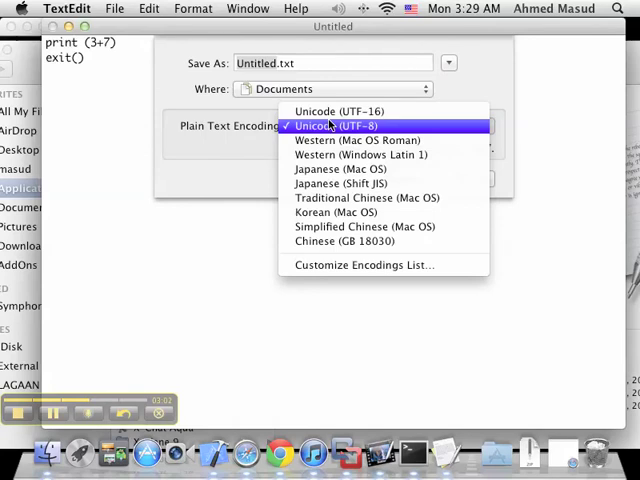
click(334, 125)
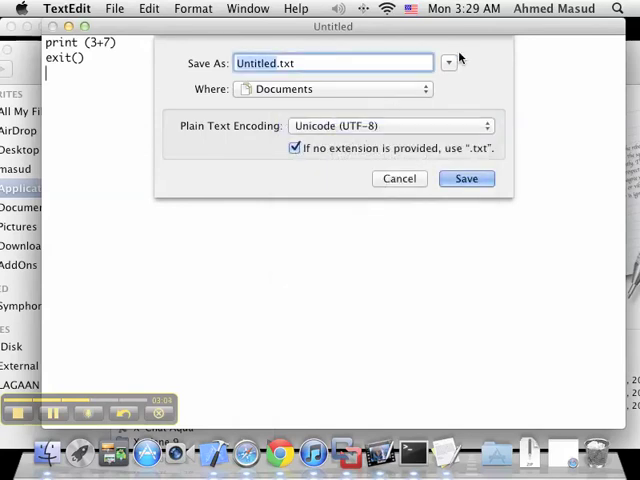
click(295, 147)
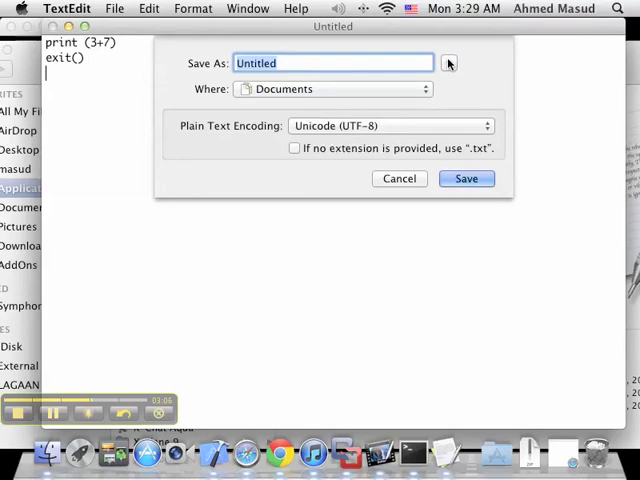
click(449, 63)
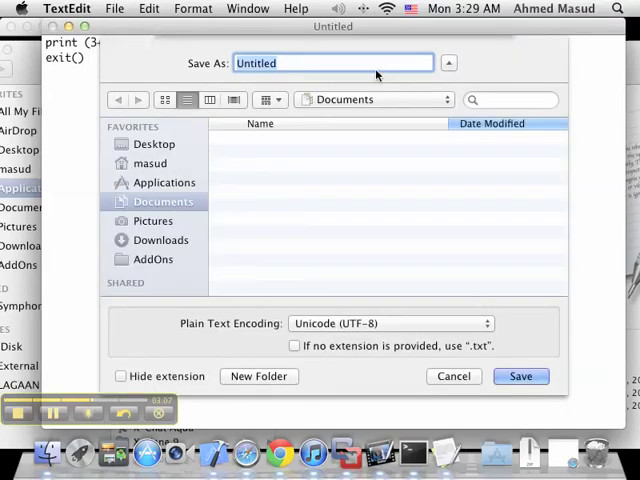
Choose the home folder as location and name the file python1.py.
text(Un)
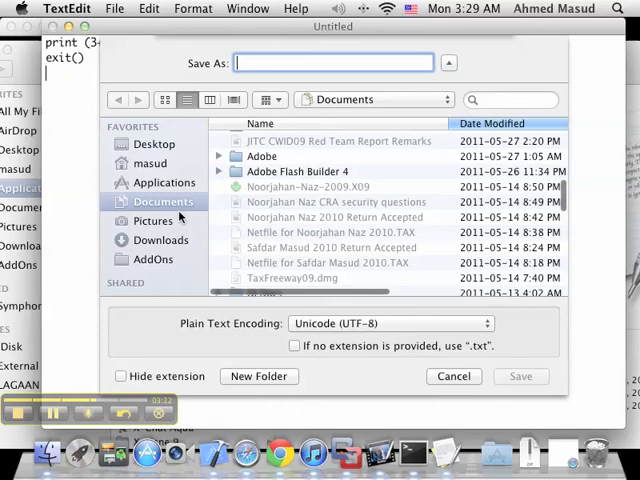
scroll(down, 3)
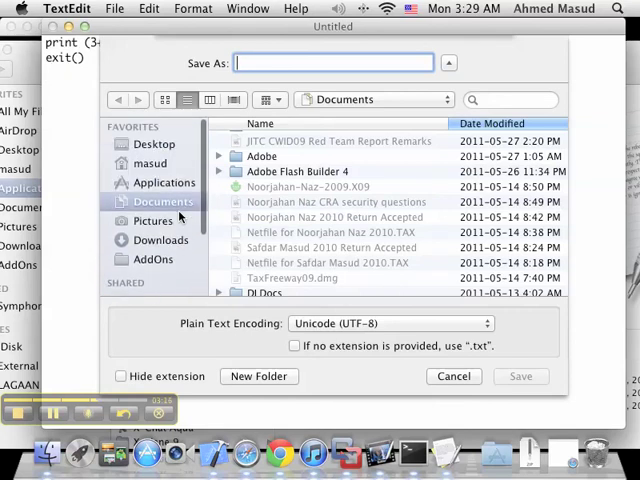
click(149, 163)
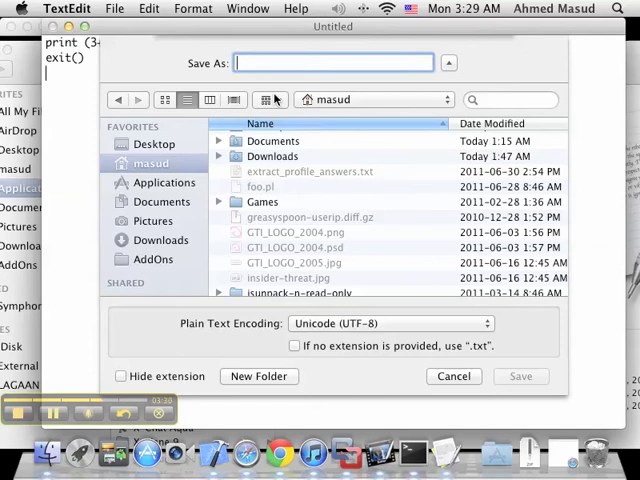
text(python)
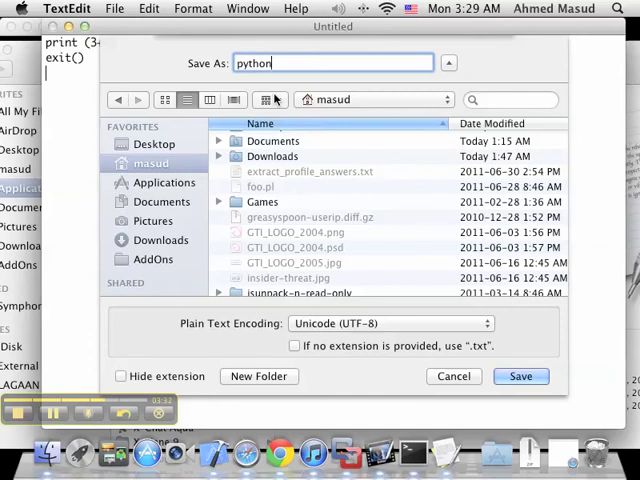
text(1.py)
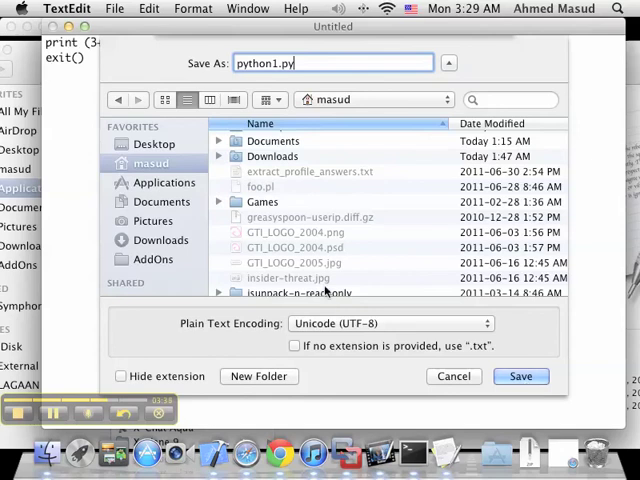
click(389, 323)
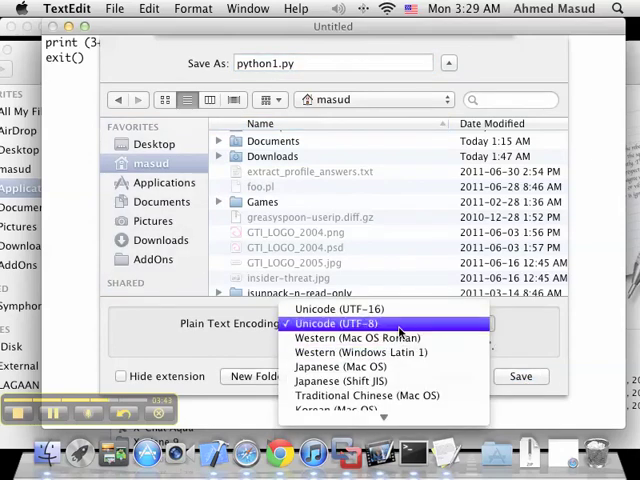
mouse_move(360, 338)
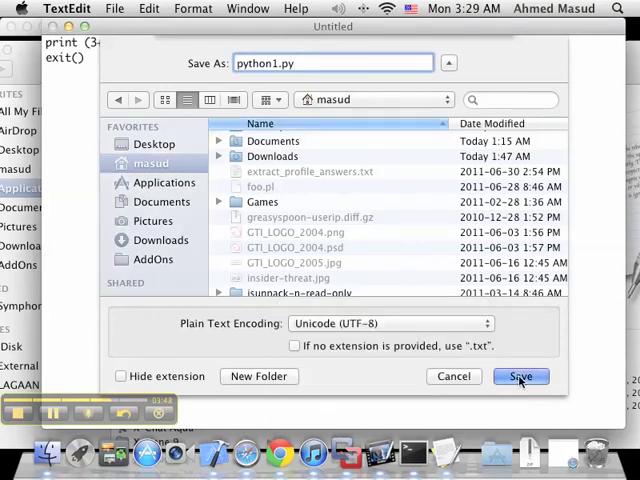
Save python1.py, then cat it and run python python1.py, printing 10.
click(520, 376)
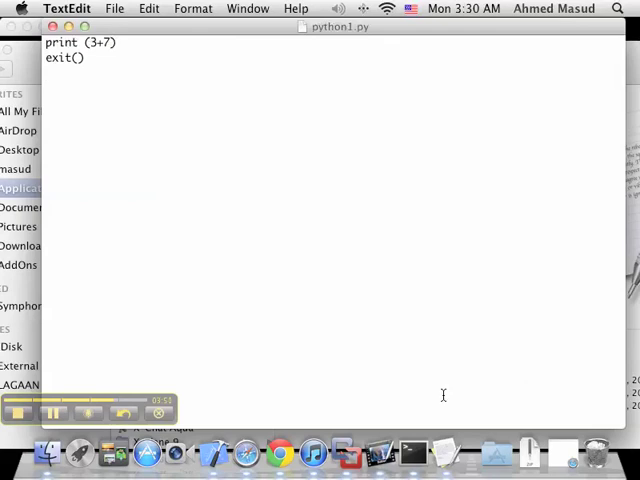
mouse_move(127, 330)
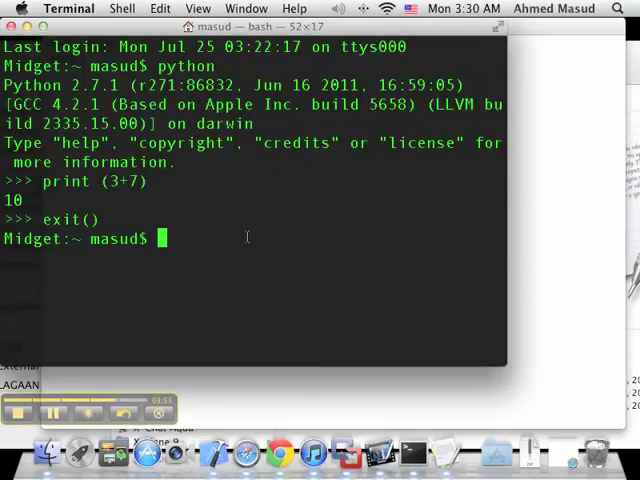
text(cat python1.)
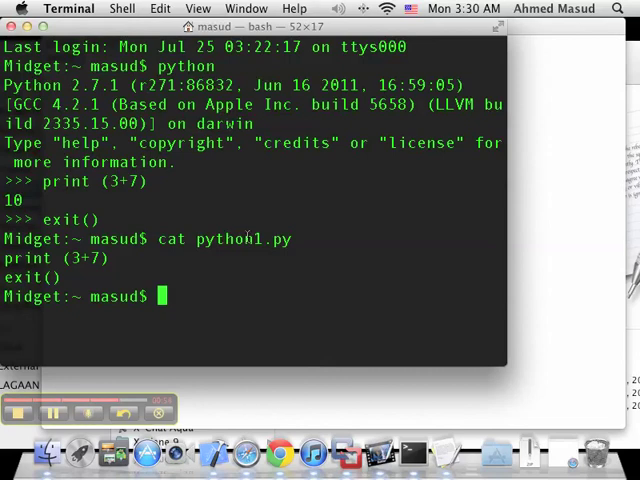
text(py)
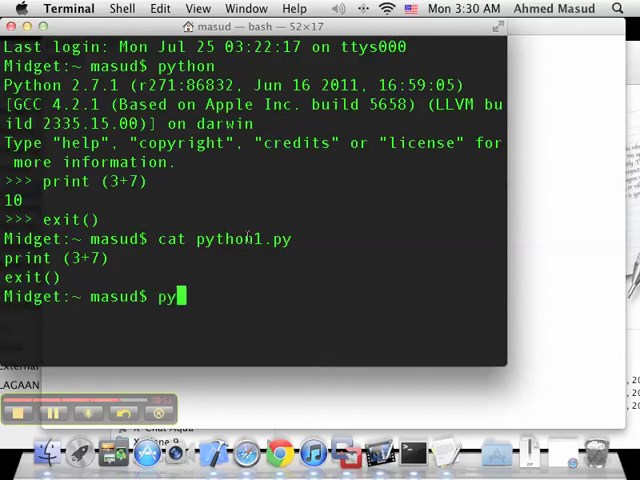
text(thon)
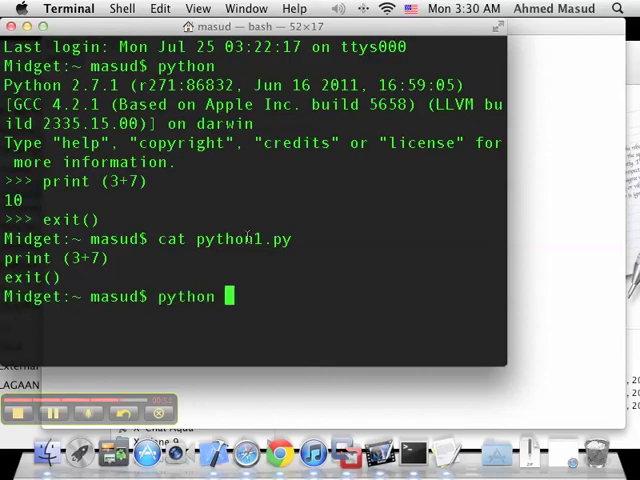
text(python1.py)
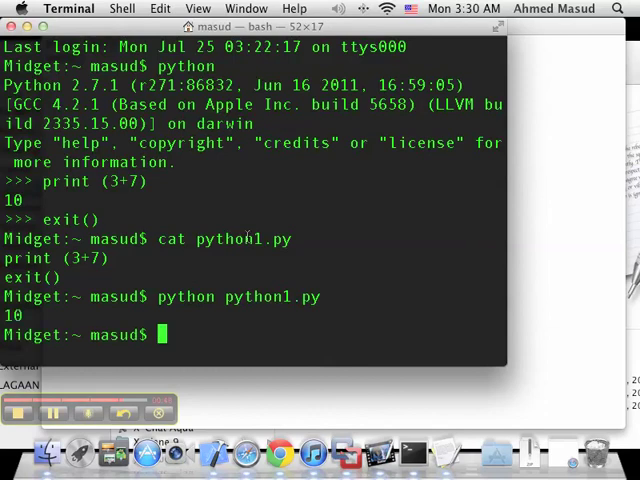